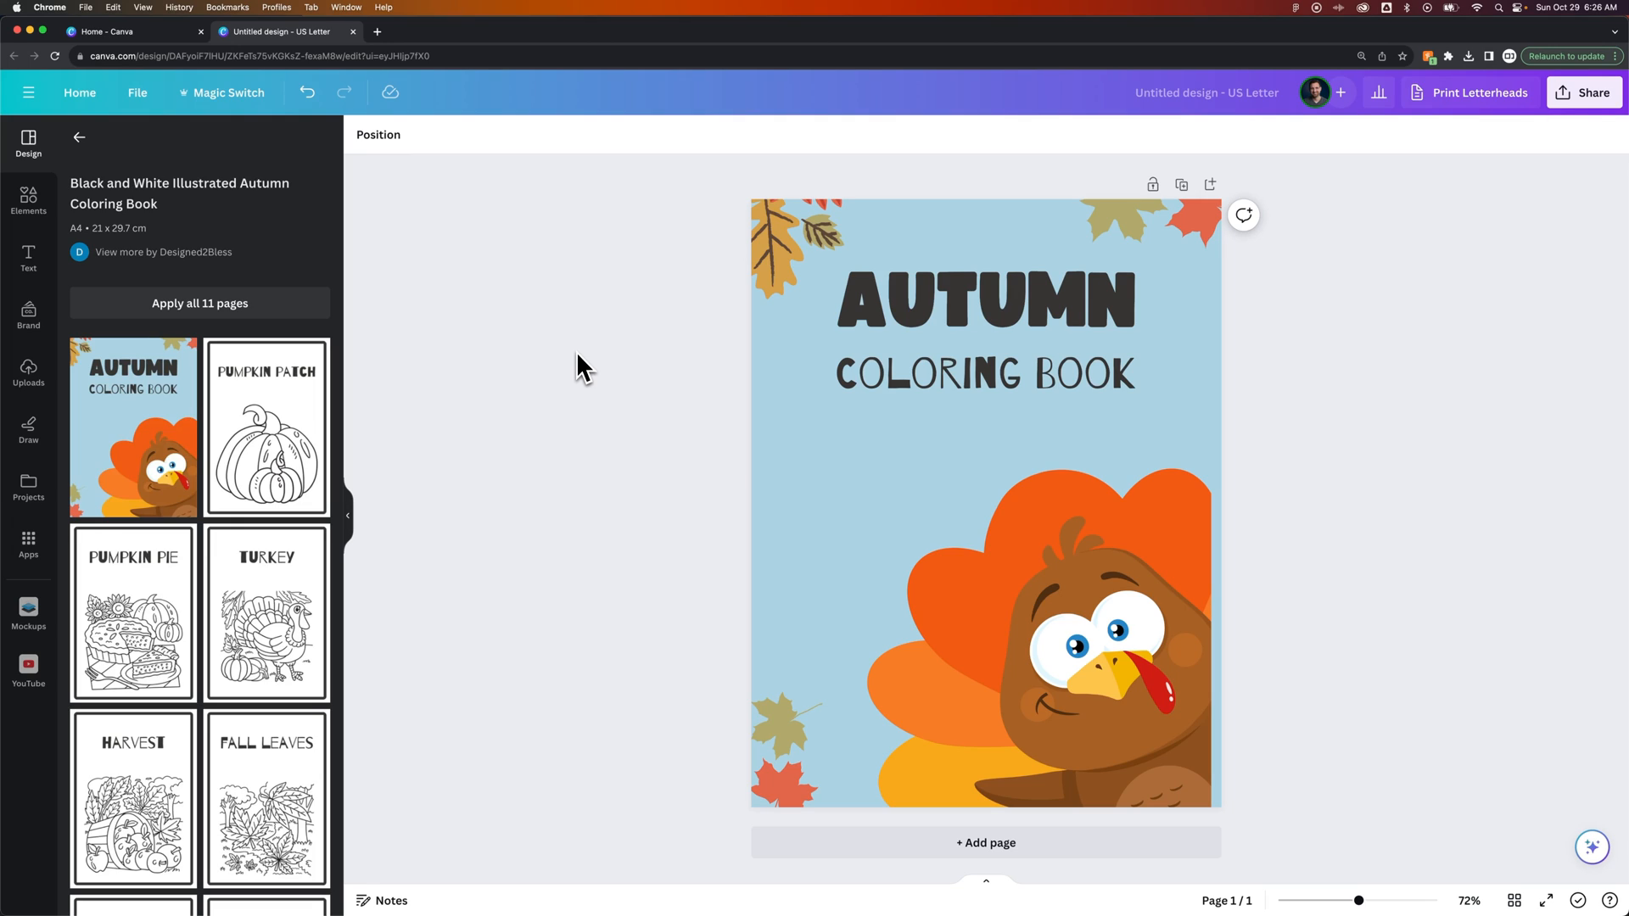
mouse_move(1363, 319)
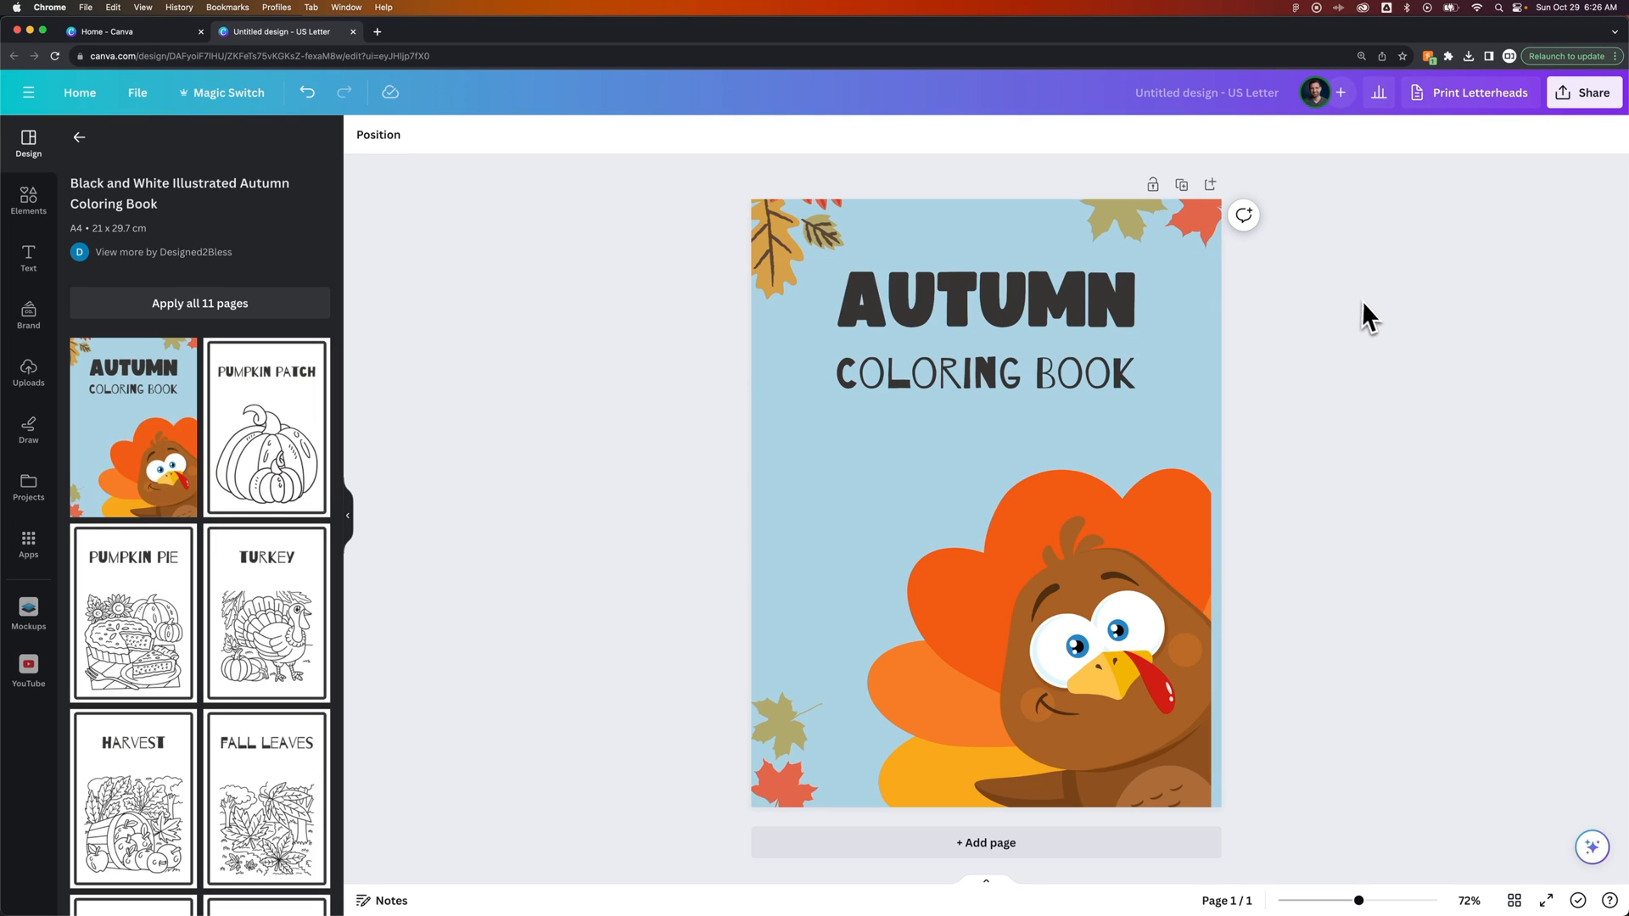
Draft a comment on the cover page reading "make bg orange"
click(985, 302)
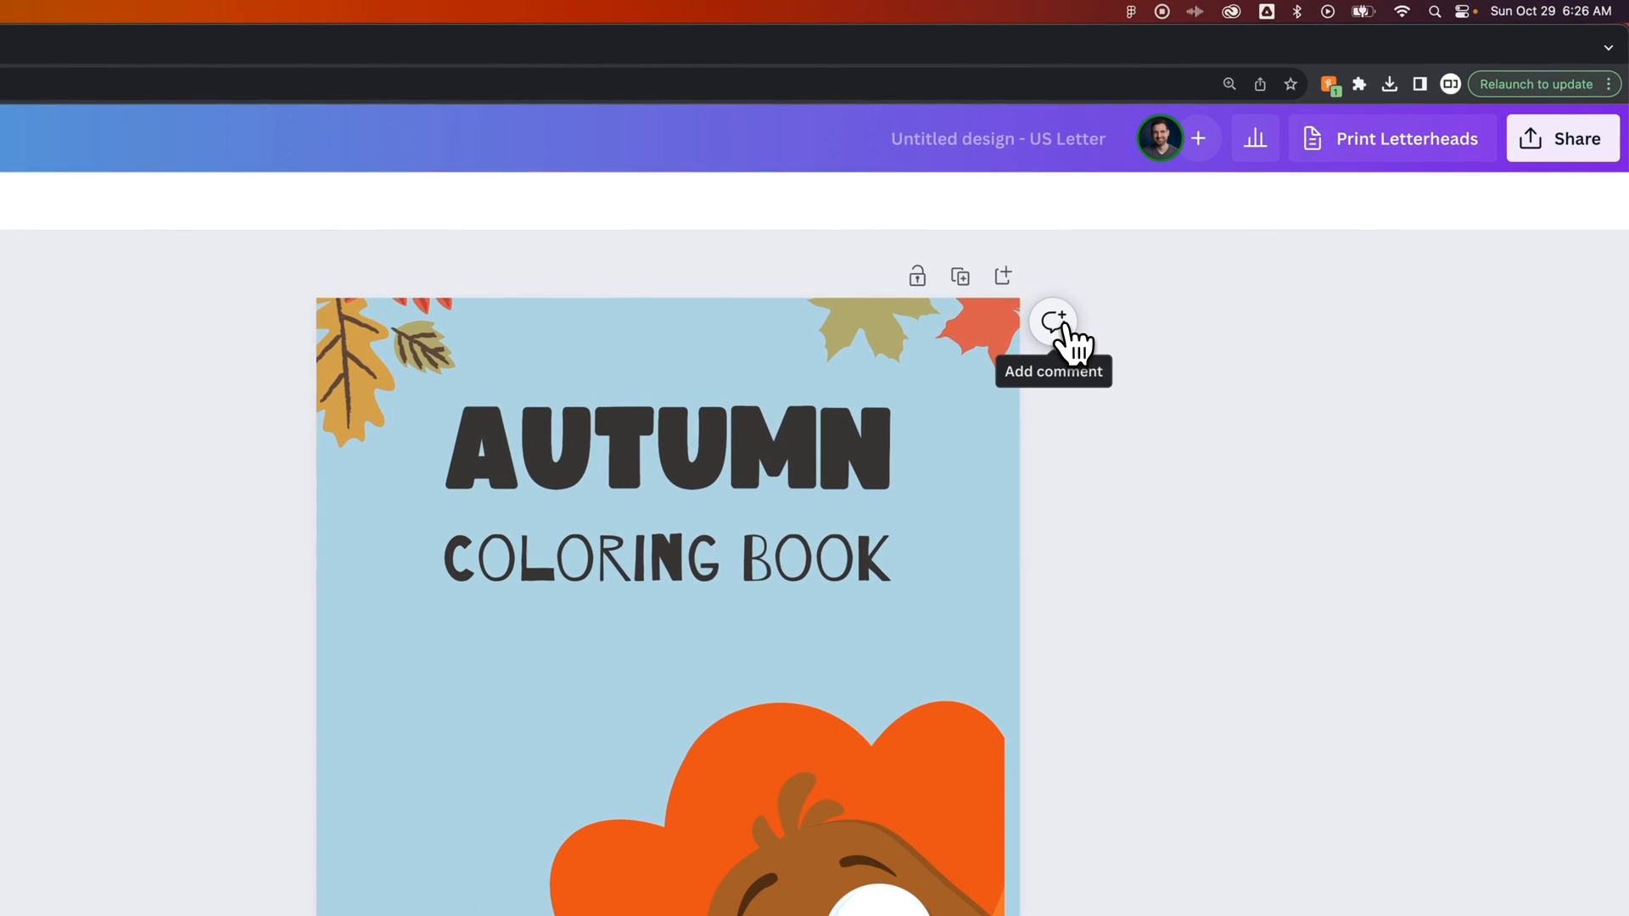
click(1052, 323)
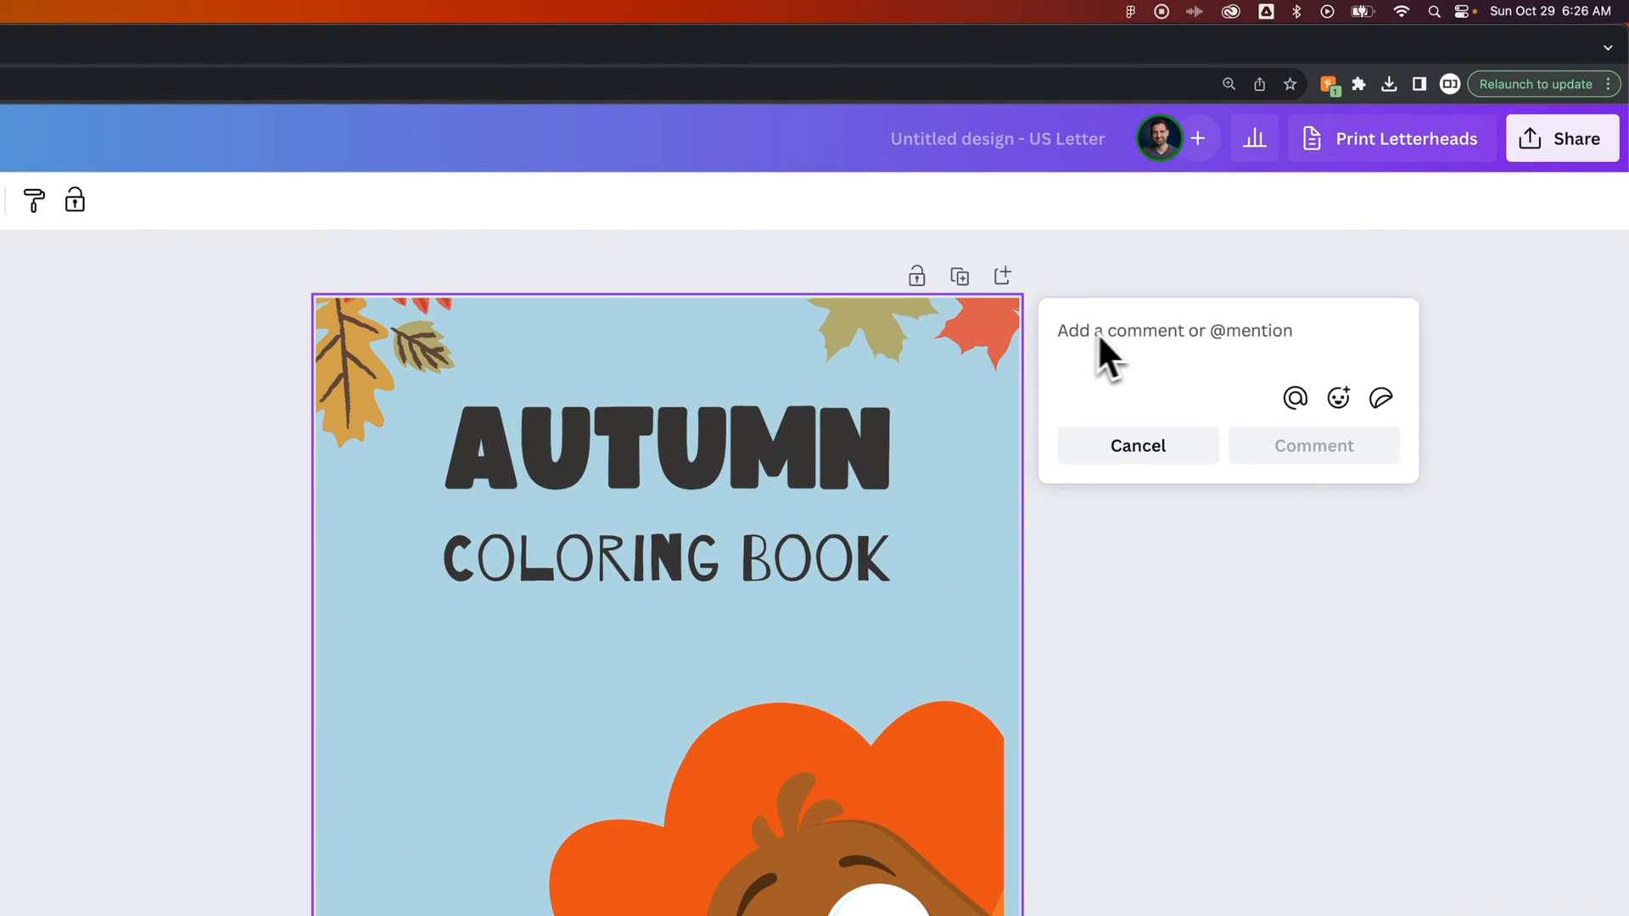
text(make)
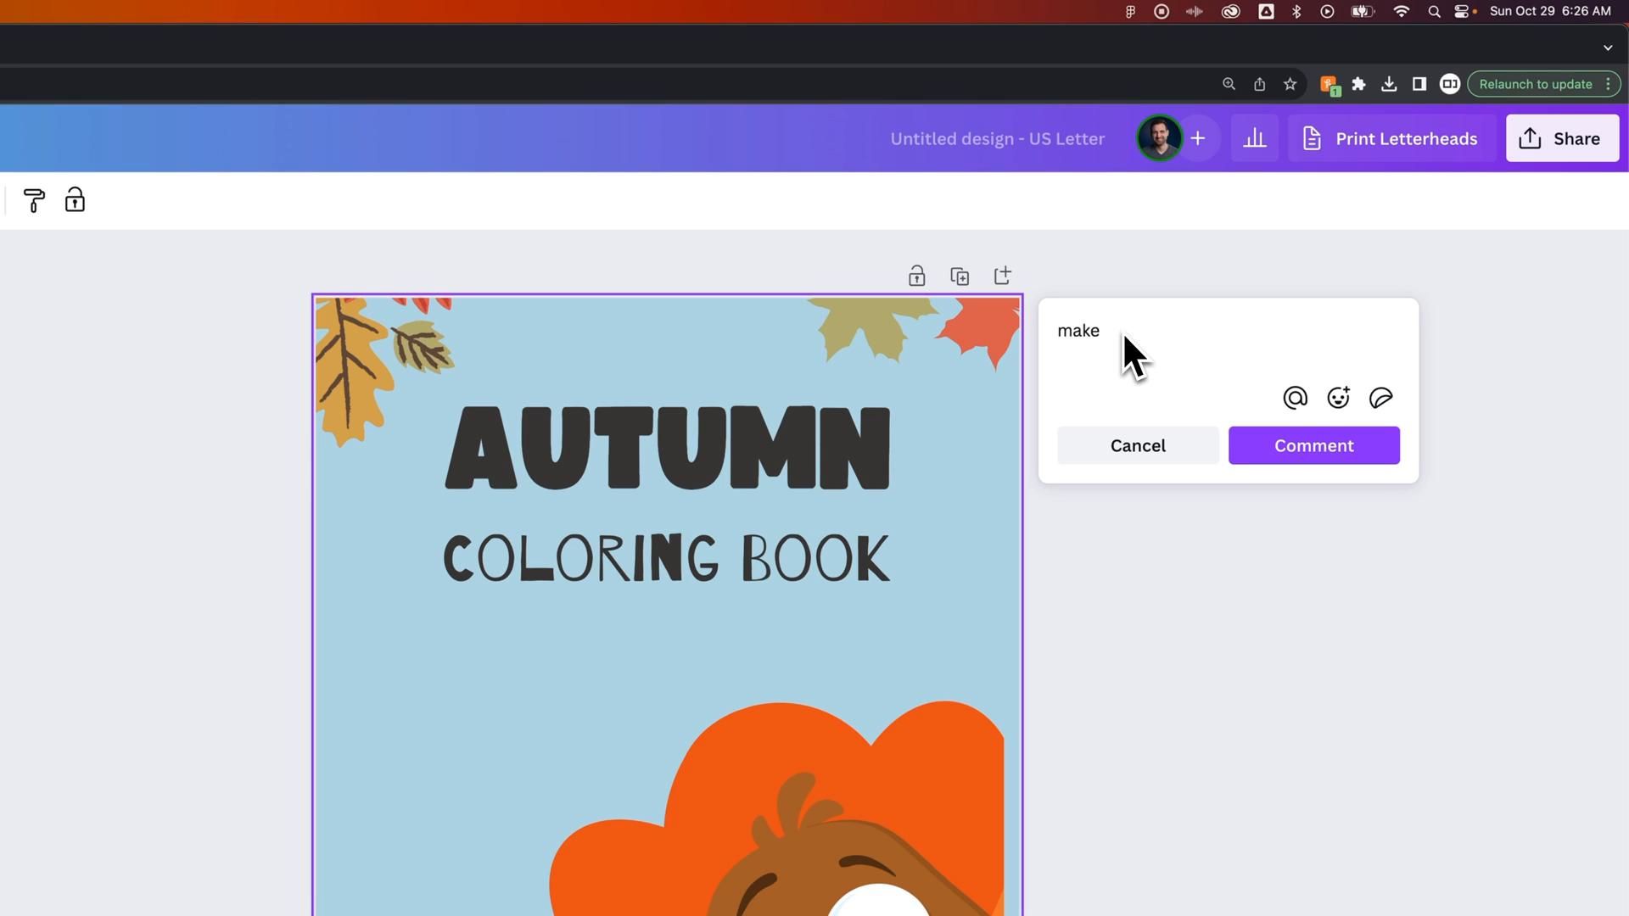
text(bg orange)
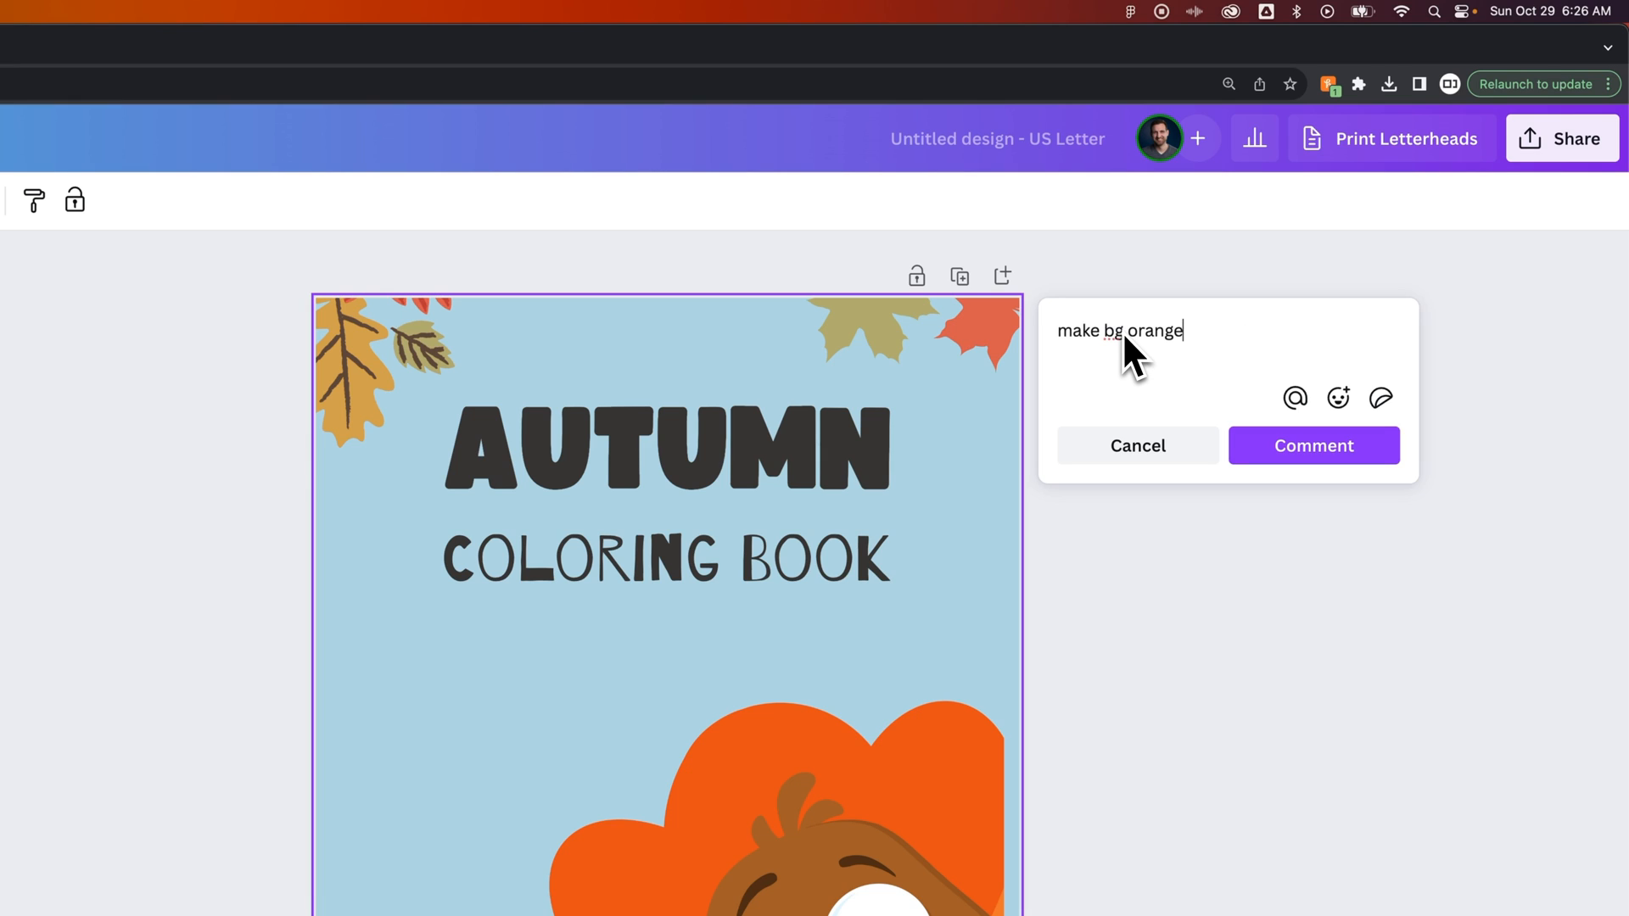
mouse_move(1295, 397)
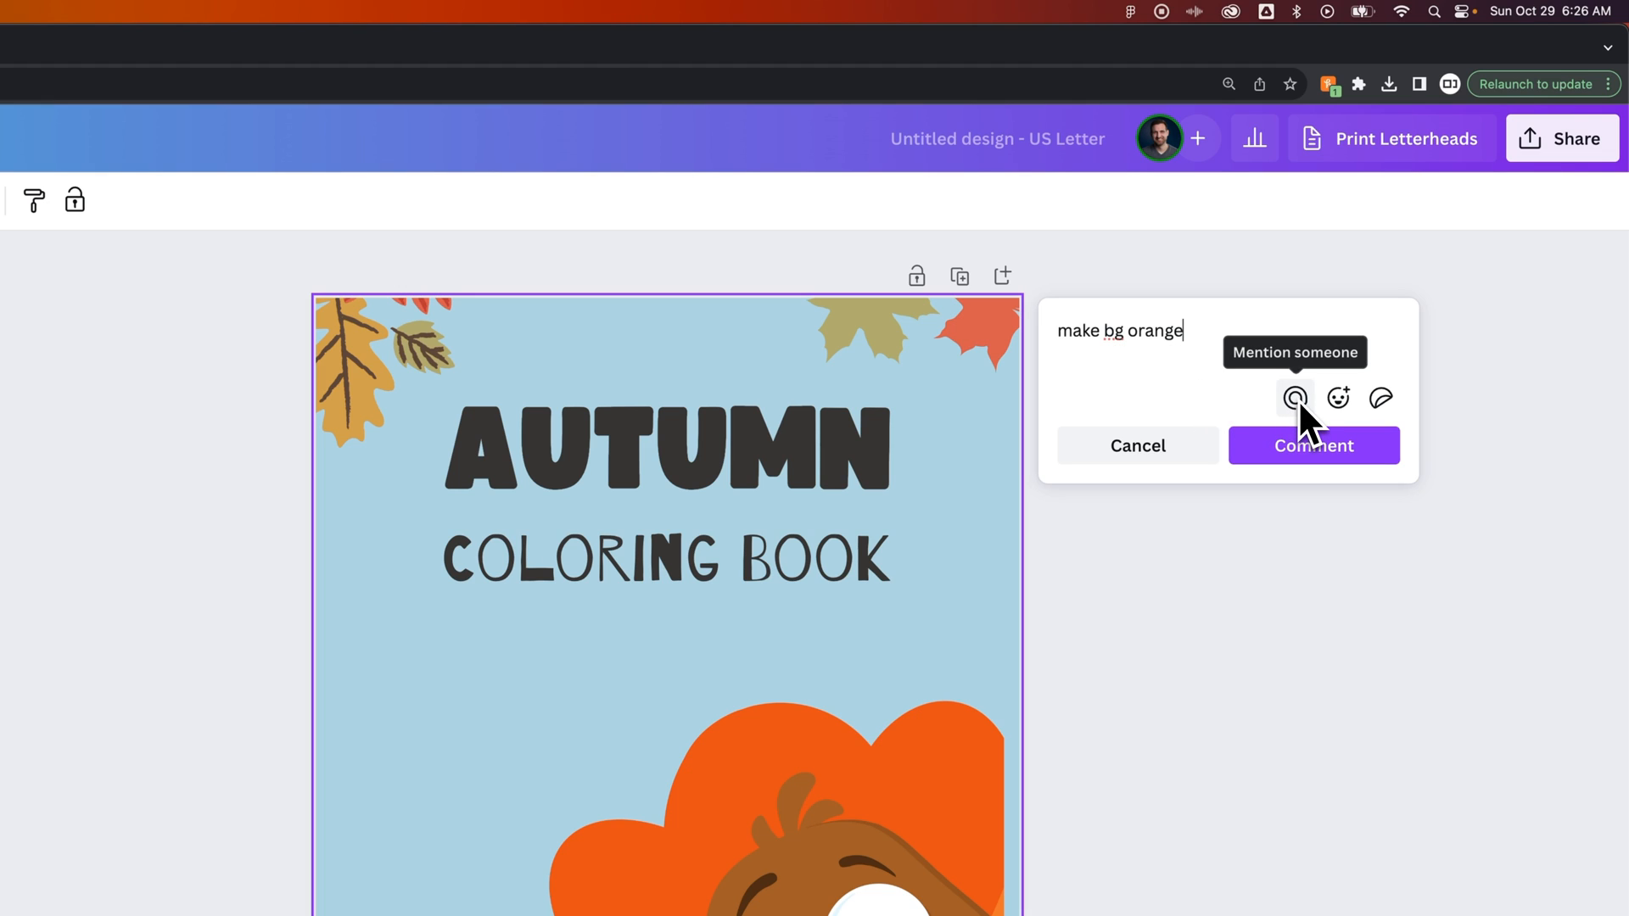
mouse_move(1337, 398)
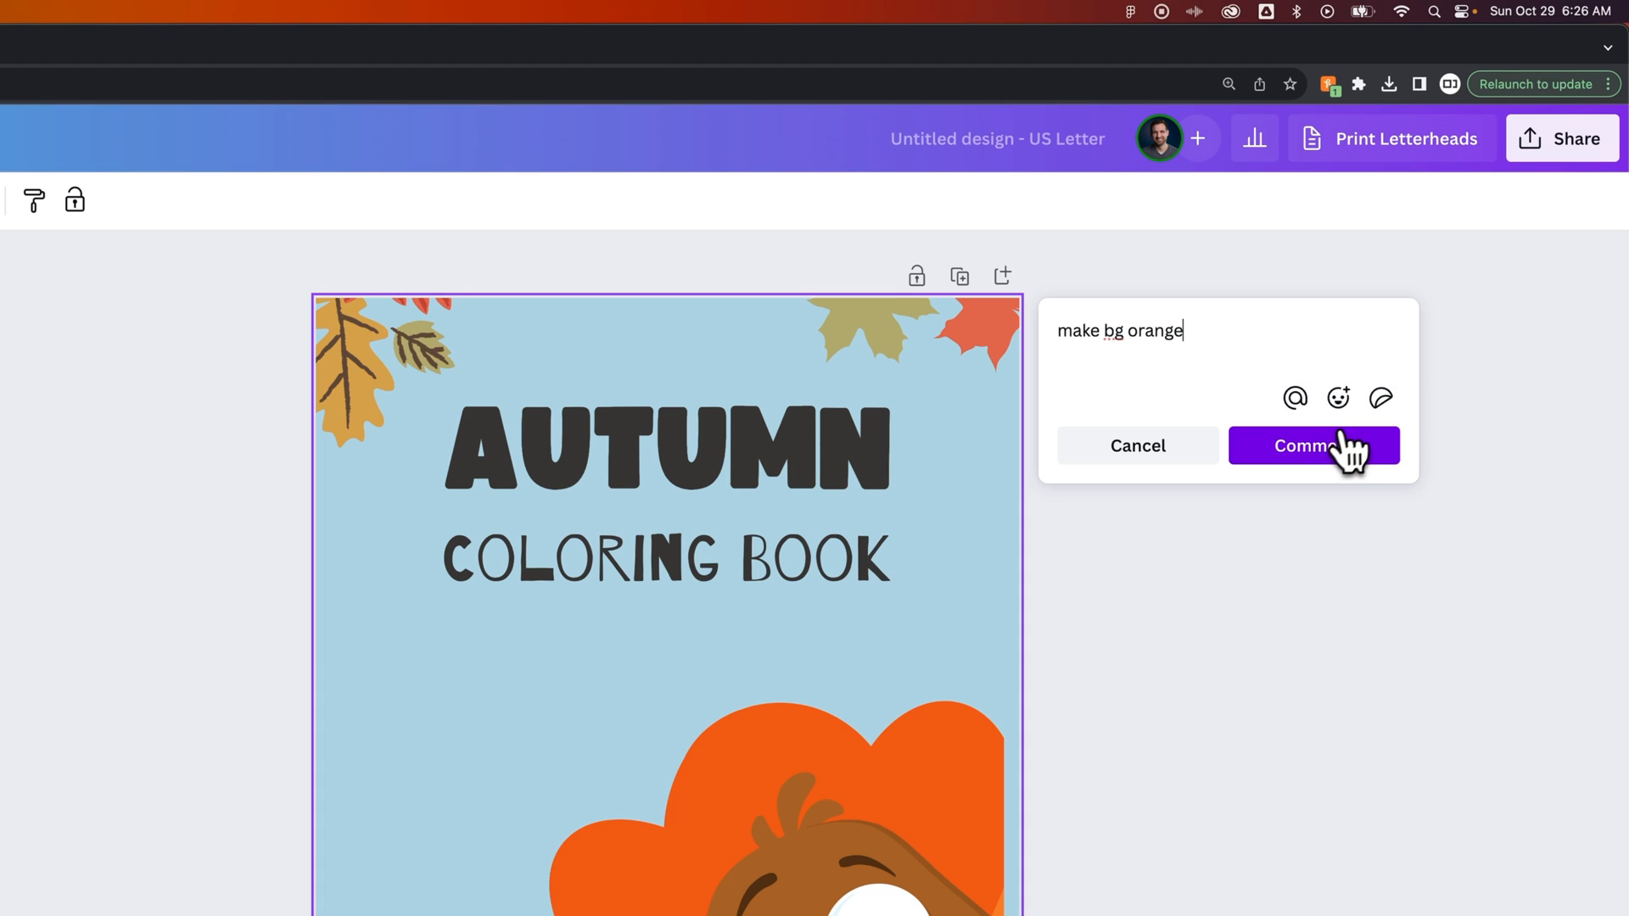
Post the "make bg orange" comment as a thread on the cover page
click(1313, 444)
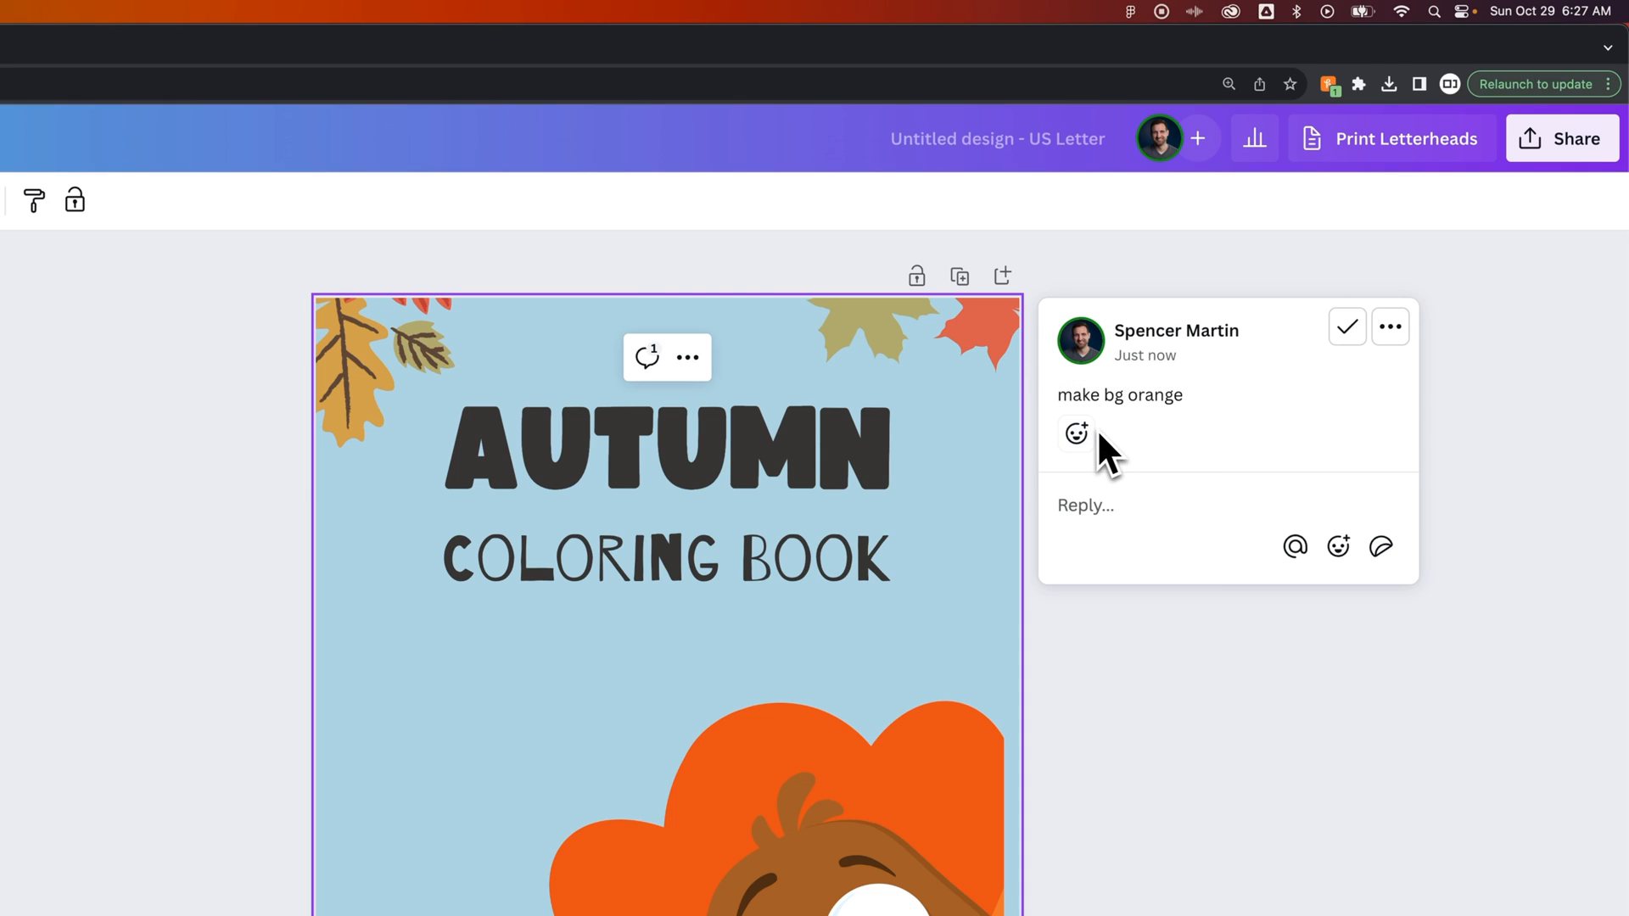
mouse_move(1120, 462)
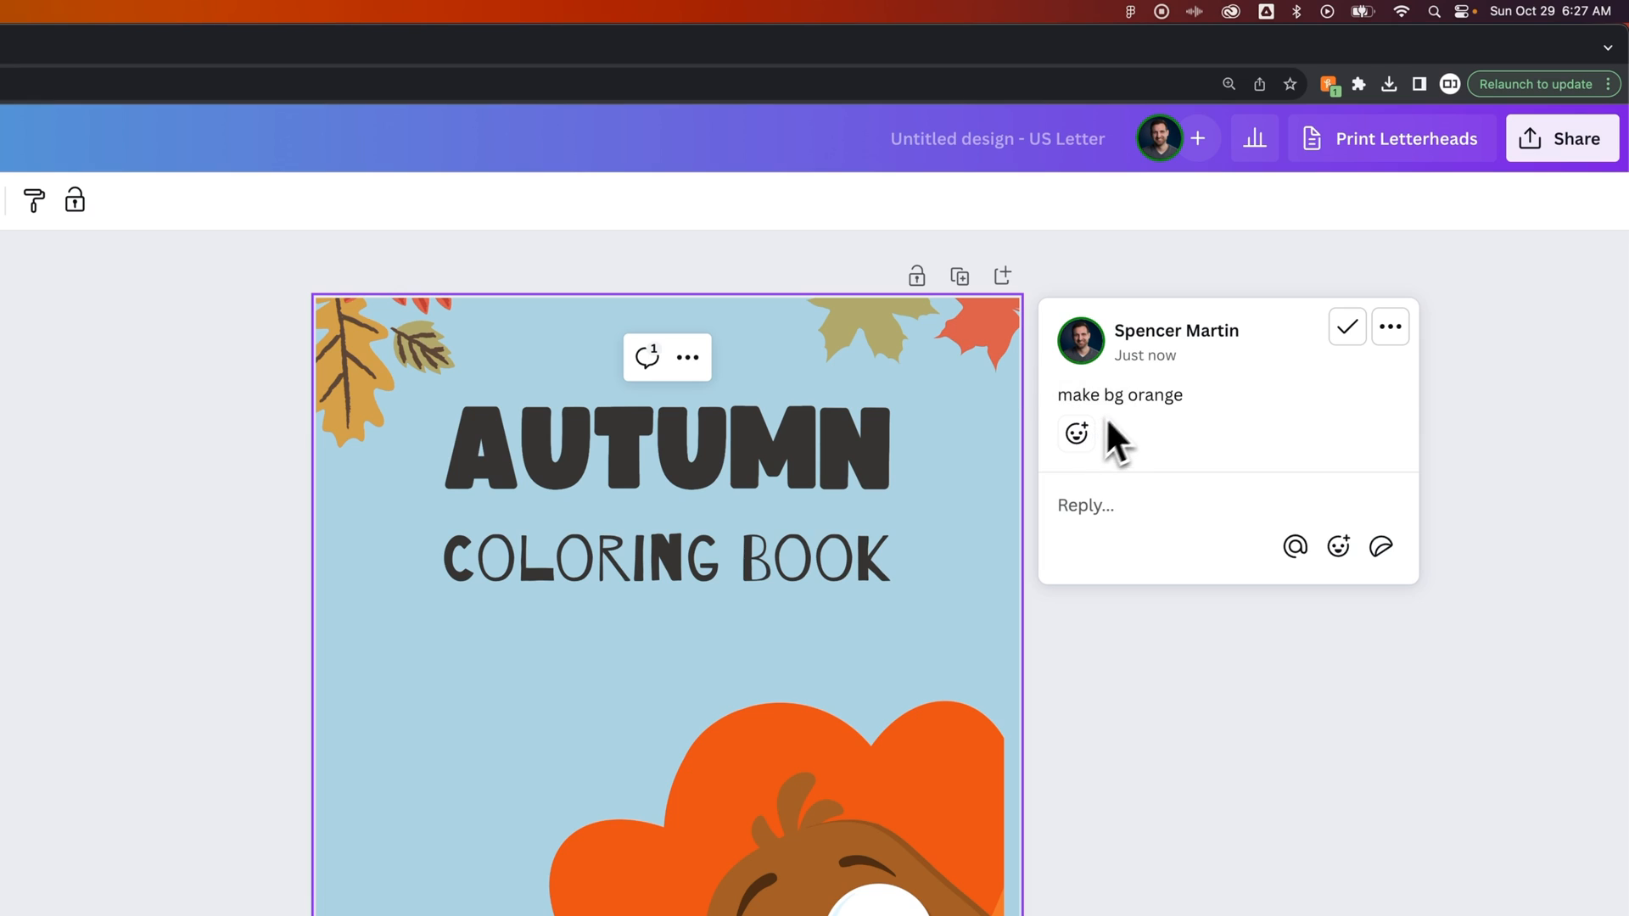
mouse_move(1076, 434)
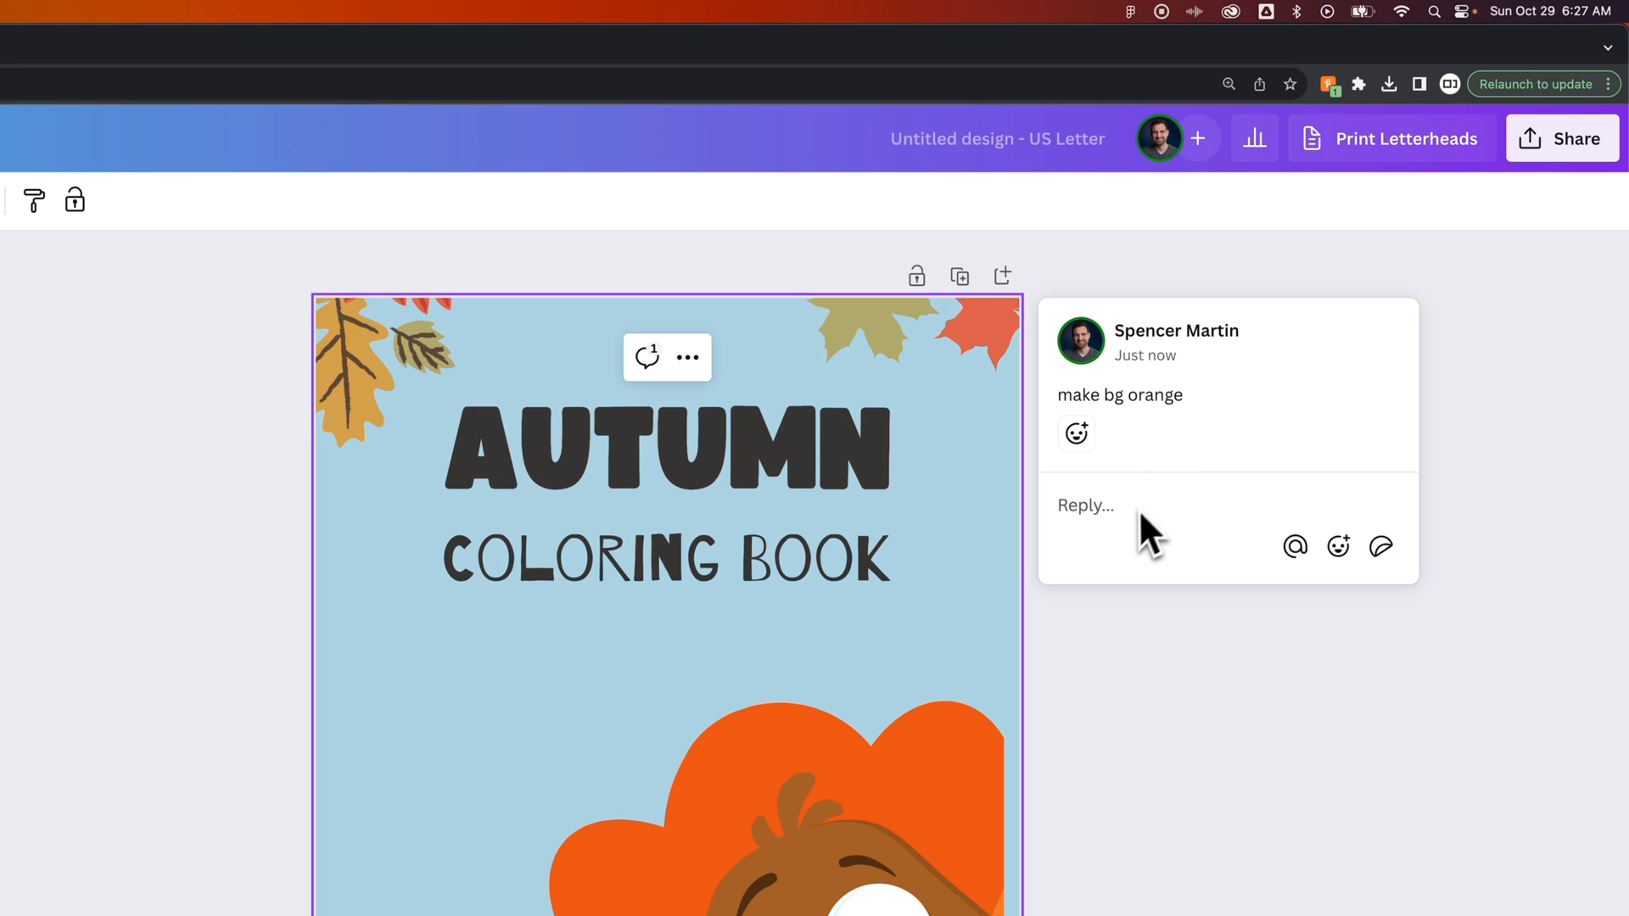
mouse_move(1304, 358)
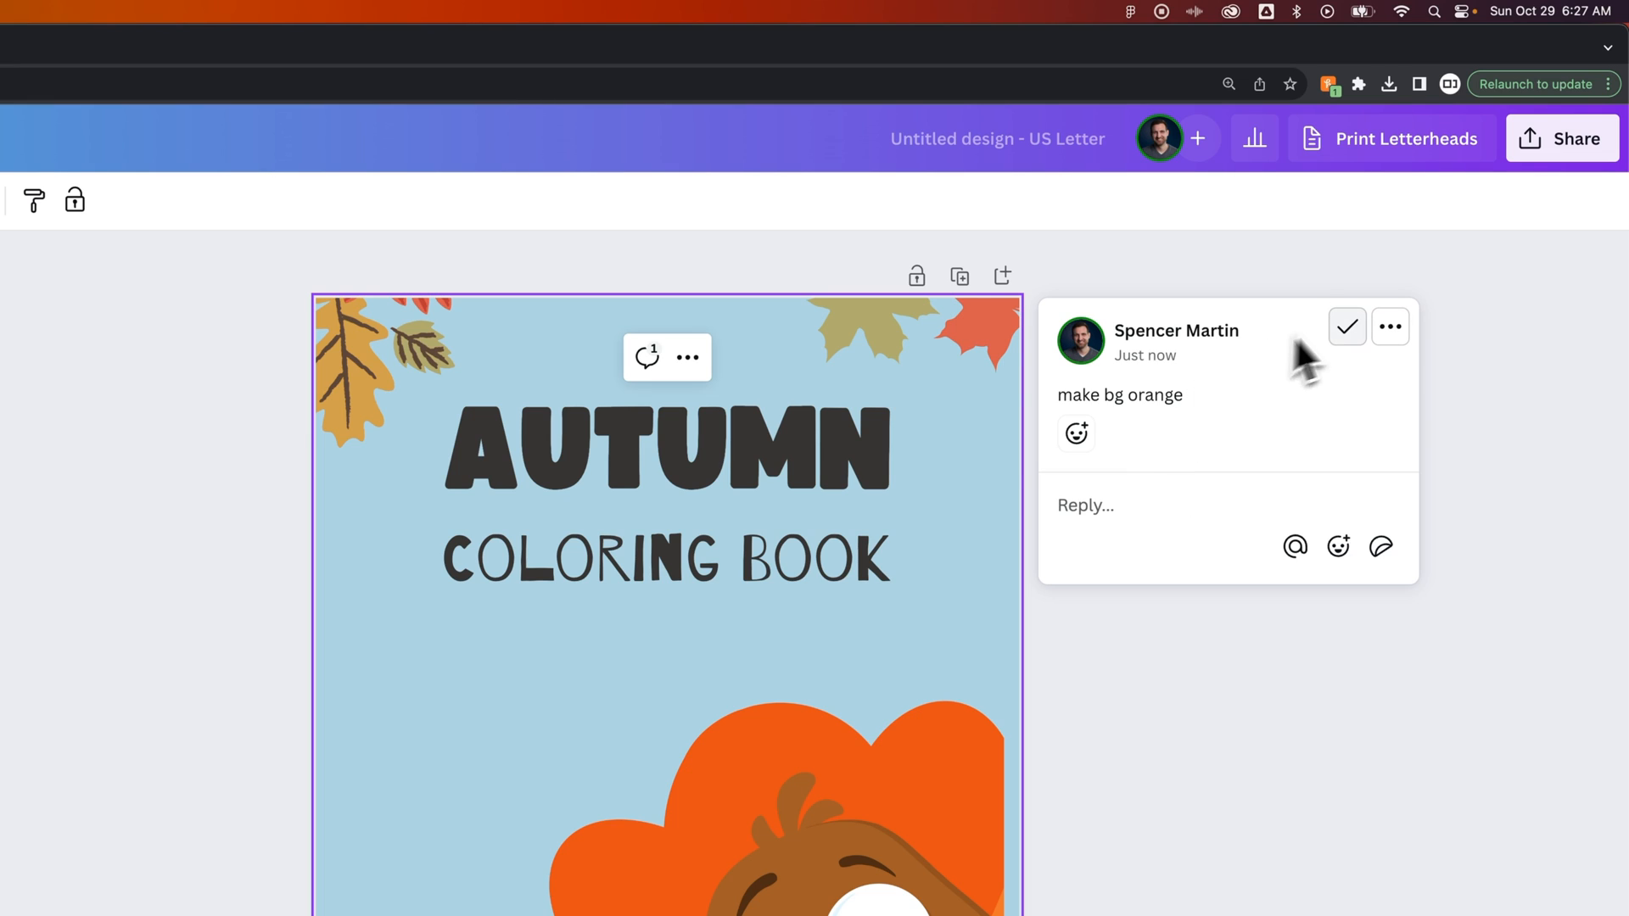
mouse_move(1347, 327)
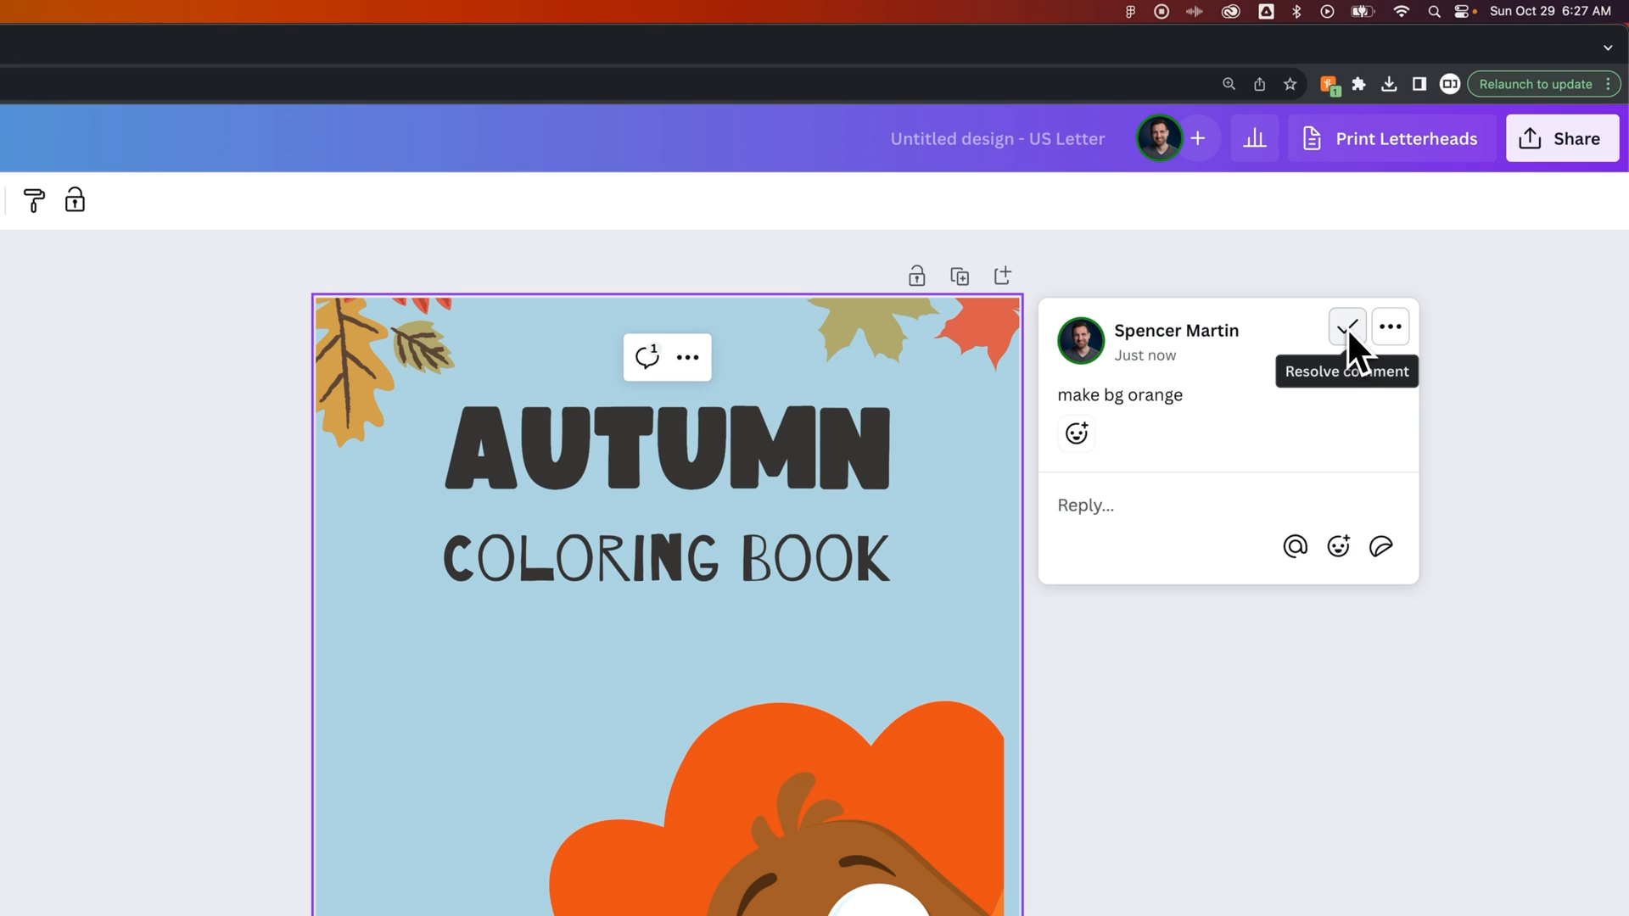
Resolve the "make bg orange" comment thread so it no longer shows
click(1390, 327)
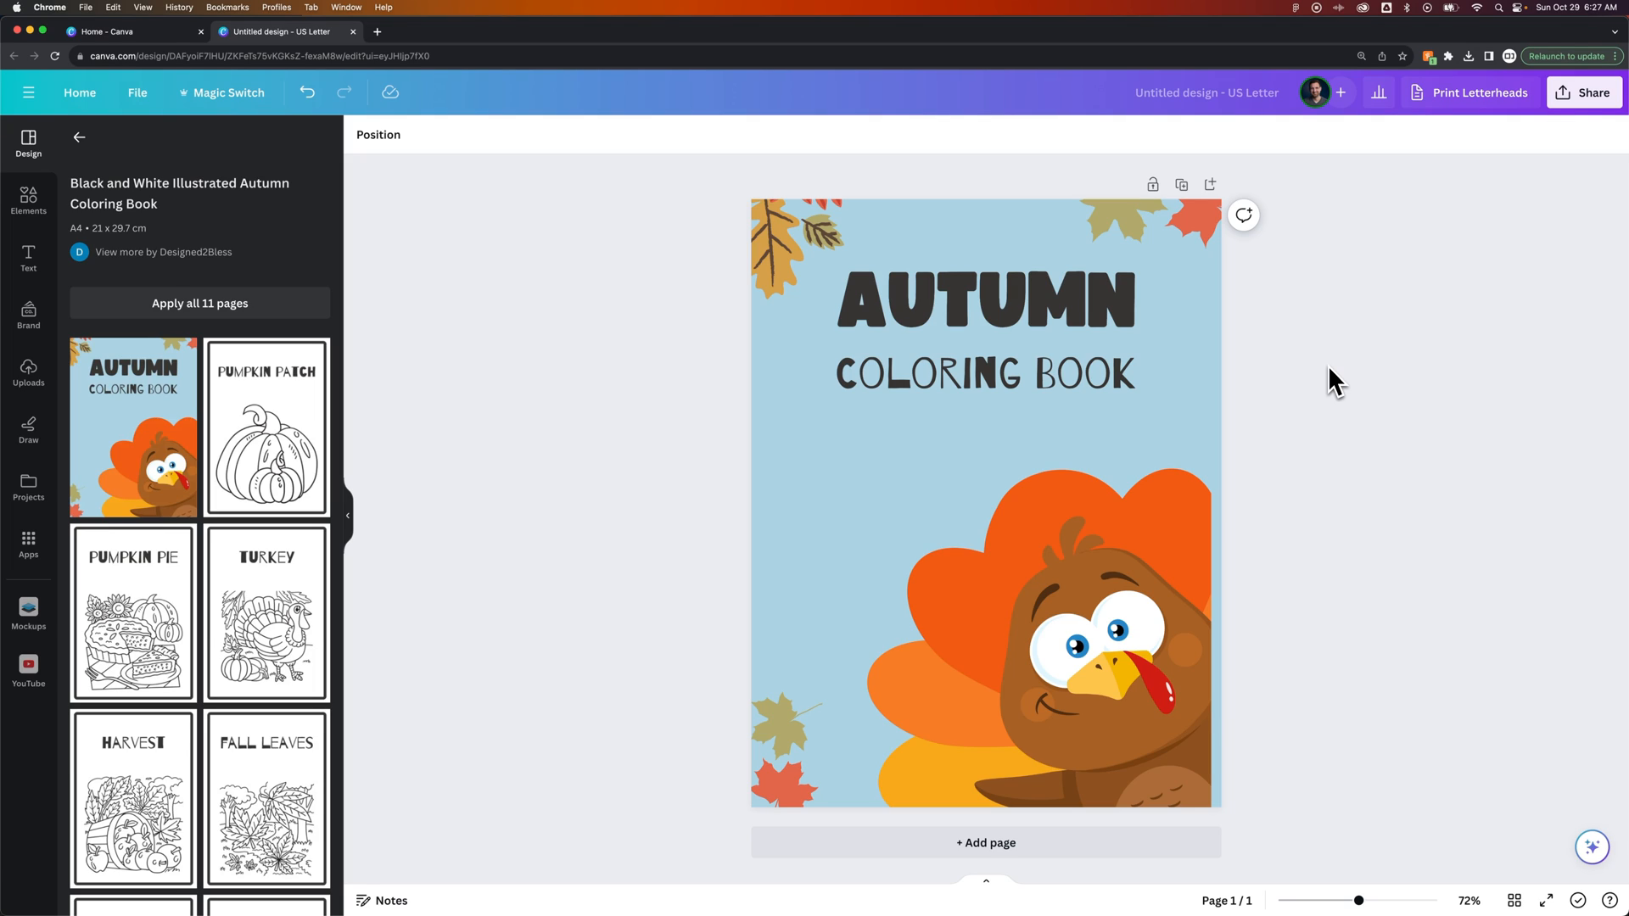
mouse_move(1320, 380)
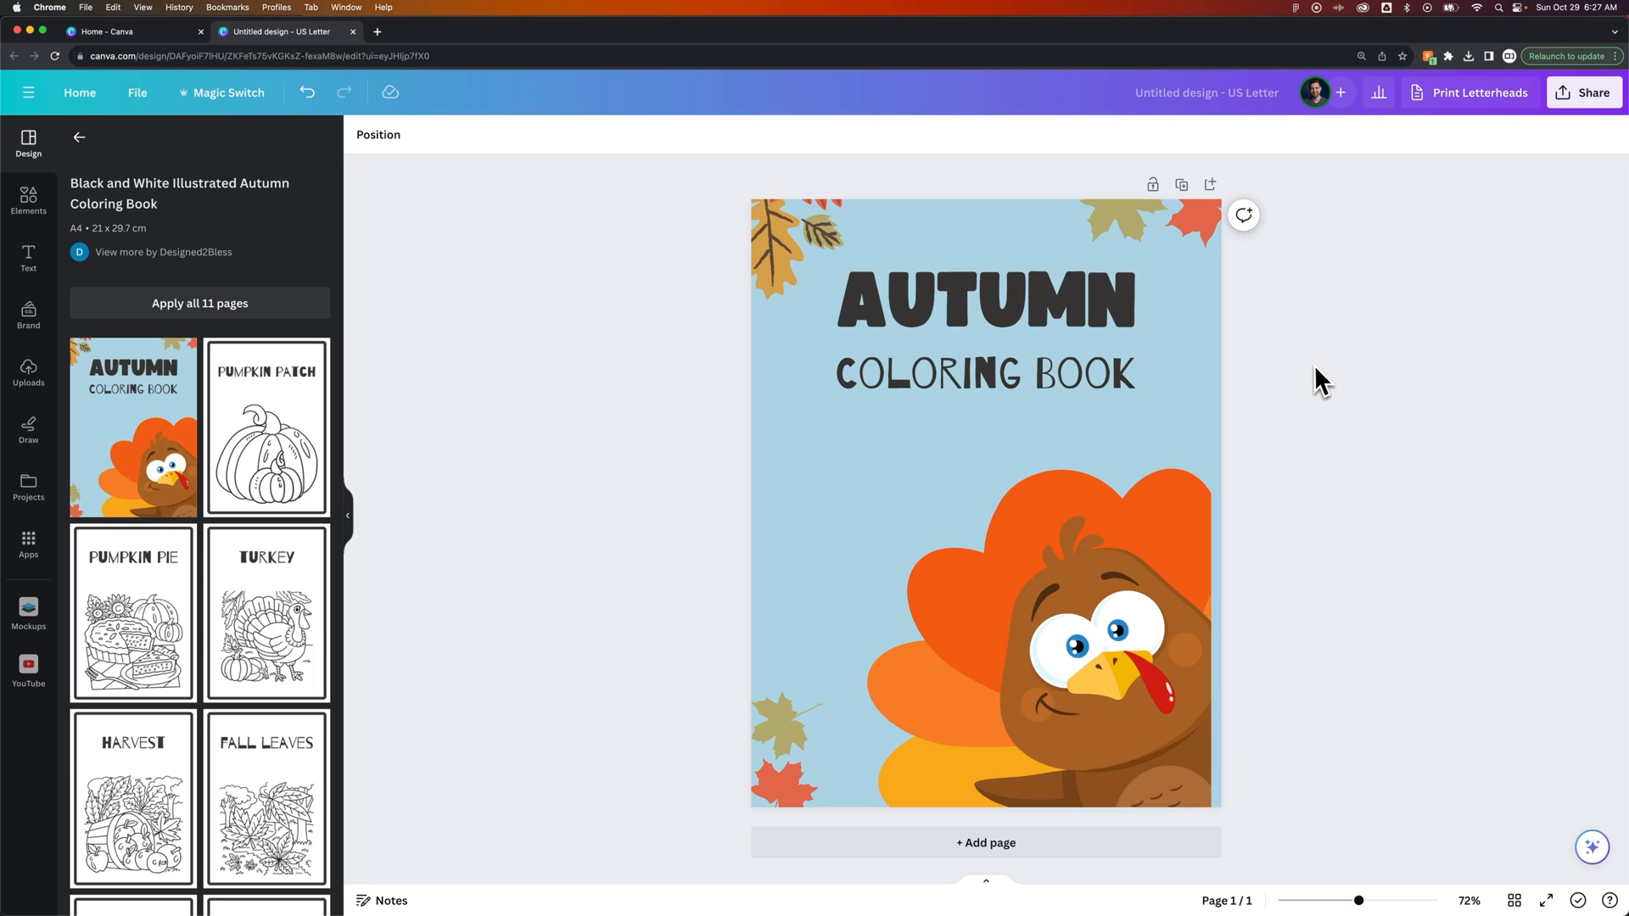
mouse_move(1293, 402)
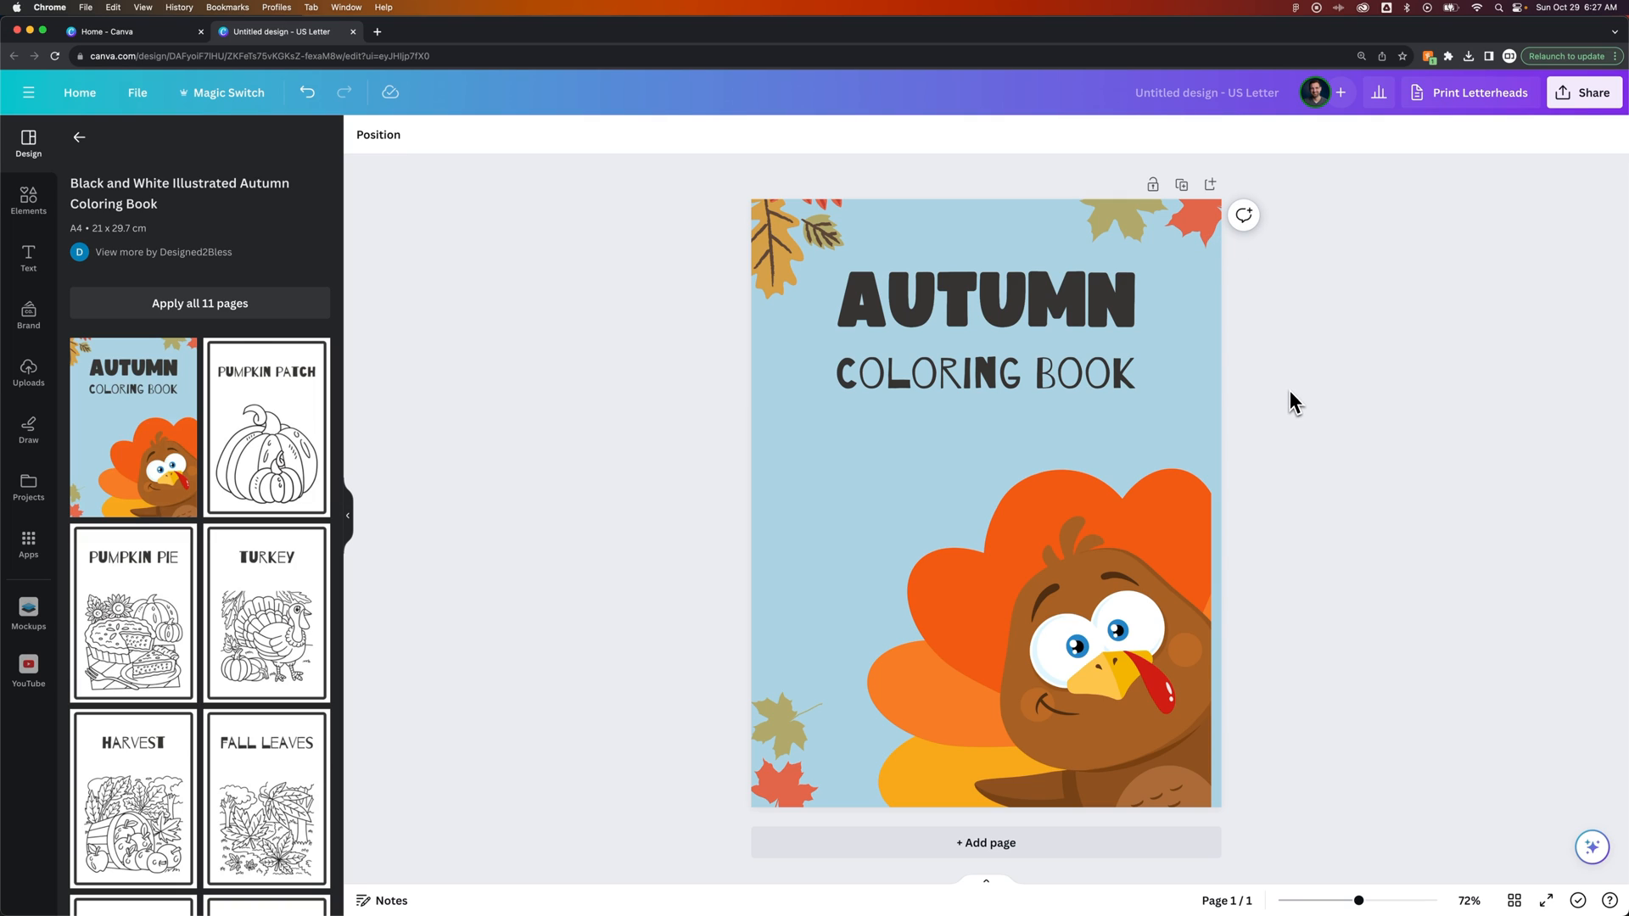